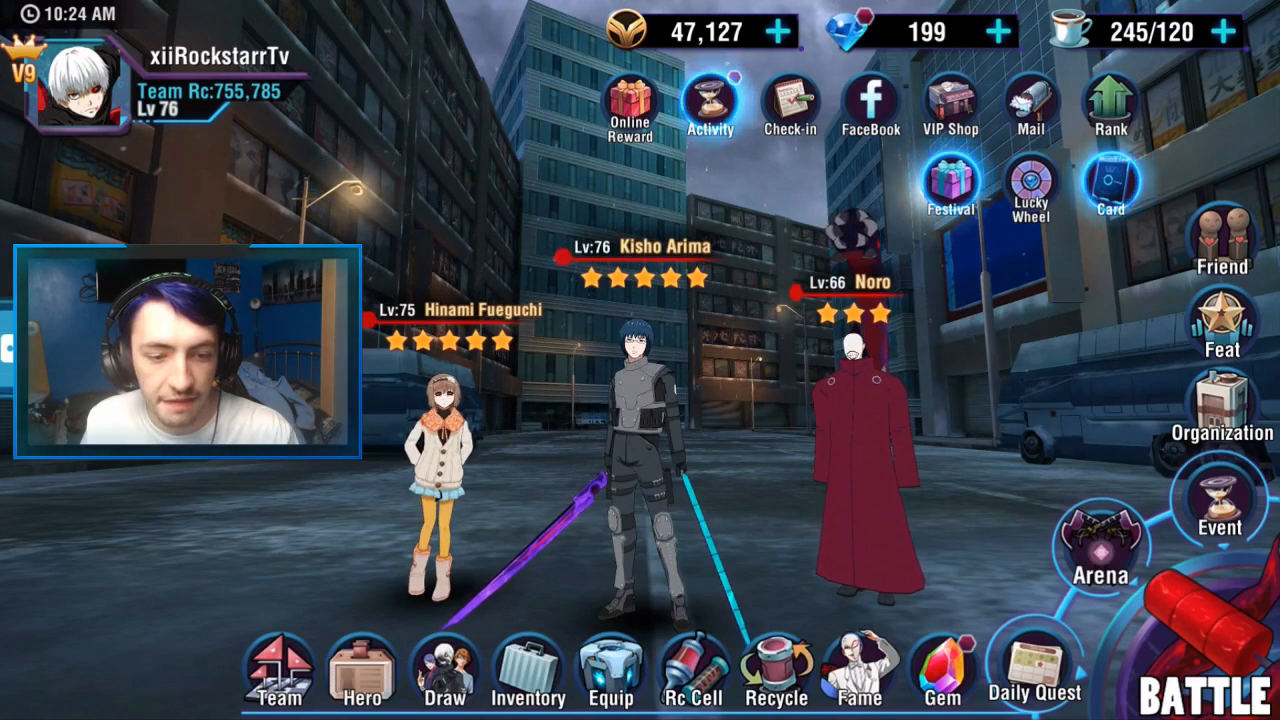
# Step: Switch to the browser showing the 'Version 1.21 Update on Sep. 11th to Android Servers' thread
pyautogui.press('alt+tab')
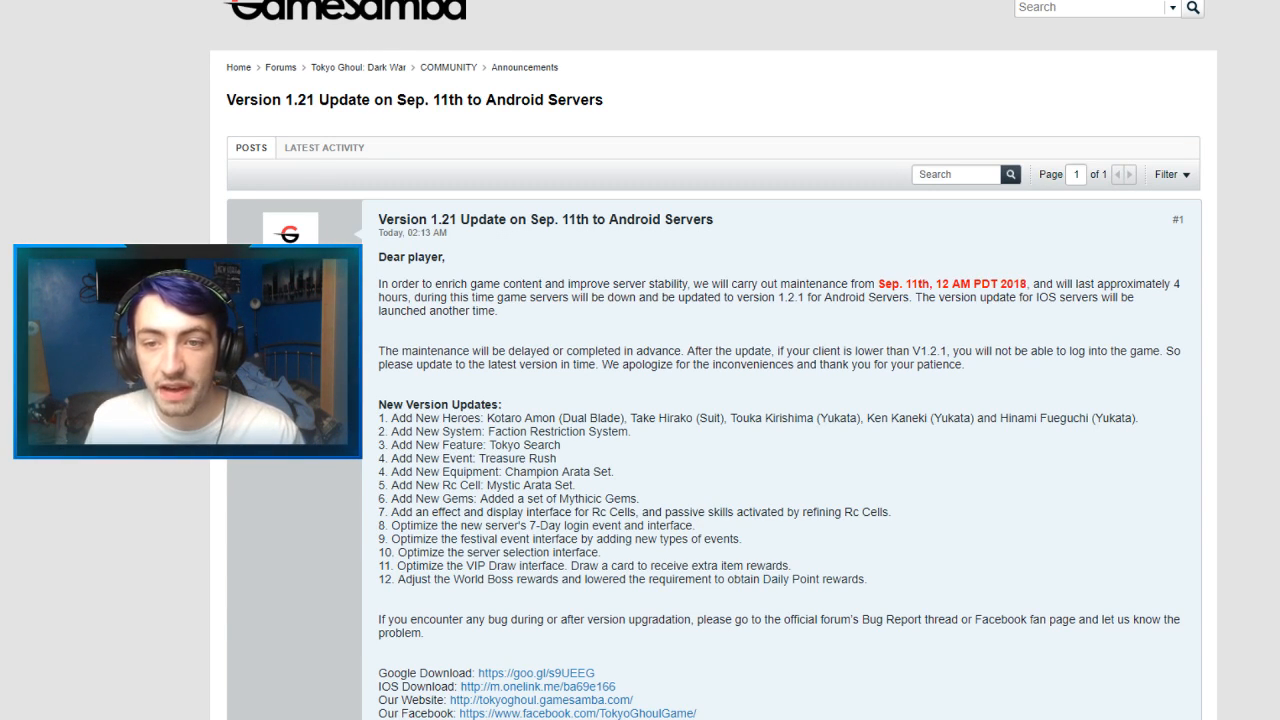
pyautogui.scroll(-3)
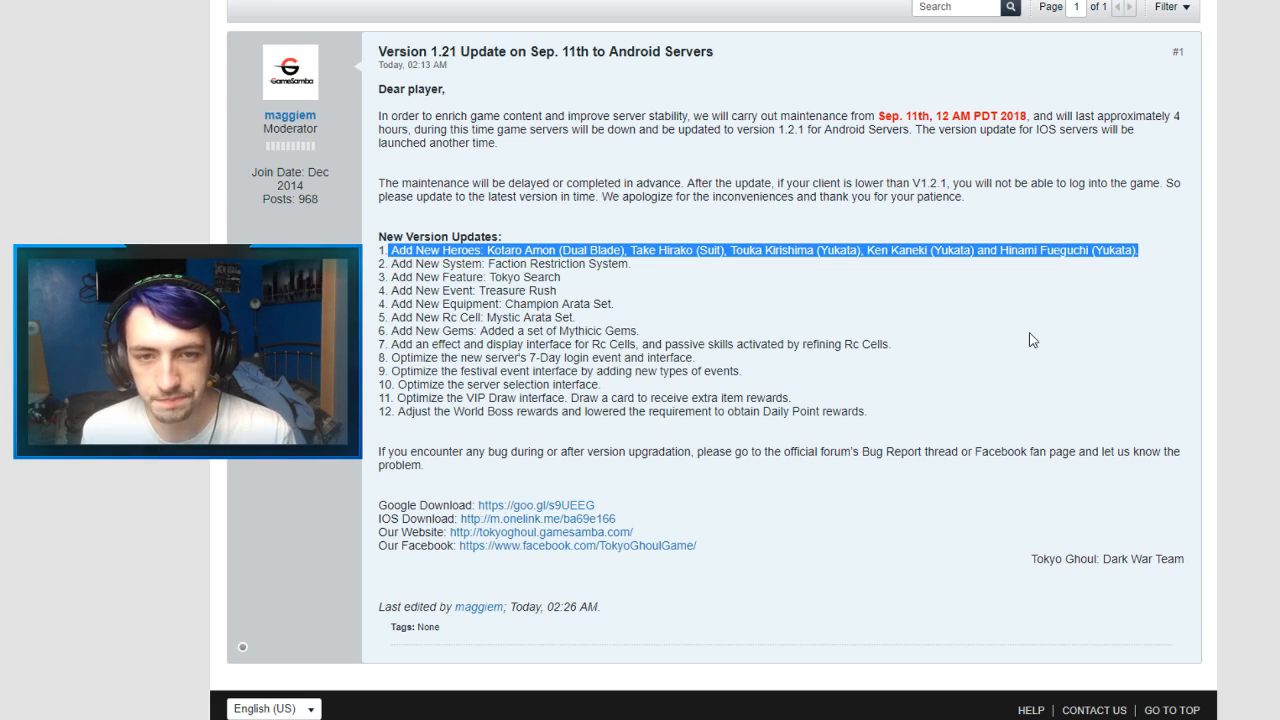
pyautogui.moveTo(888, 163)
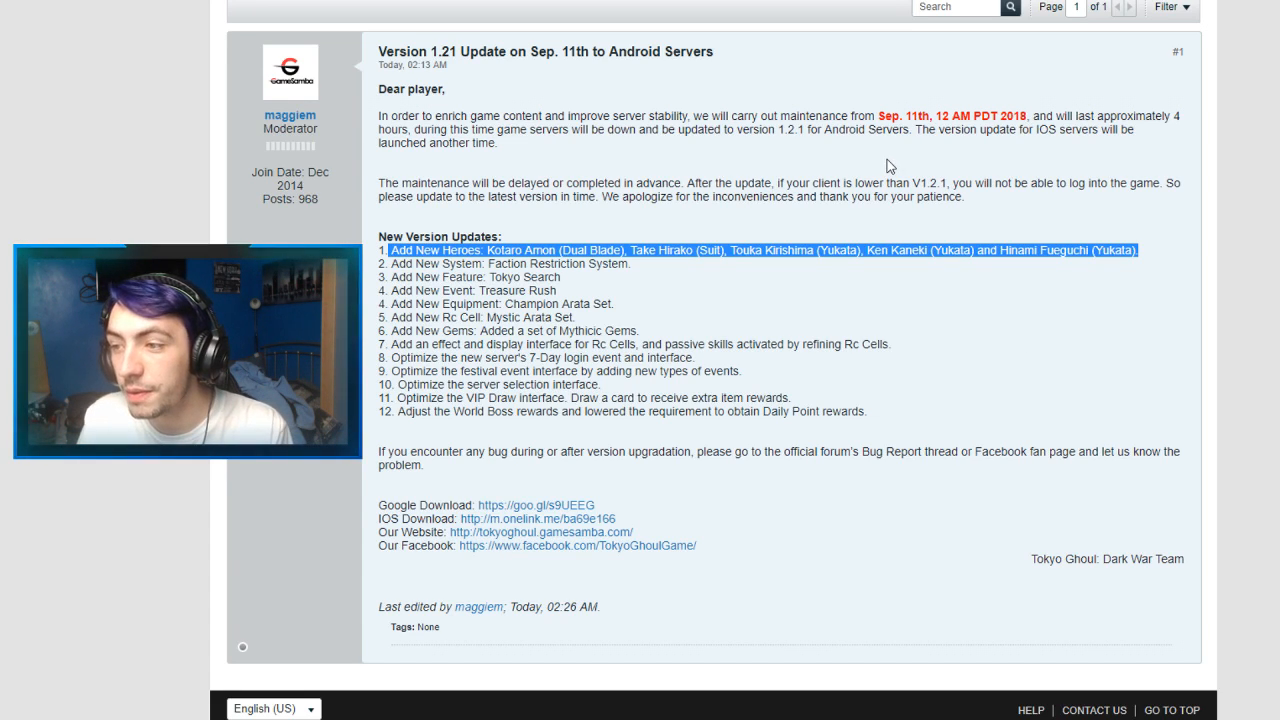